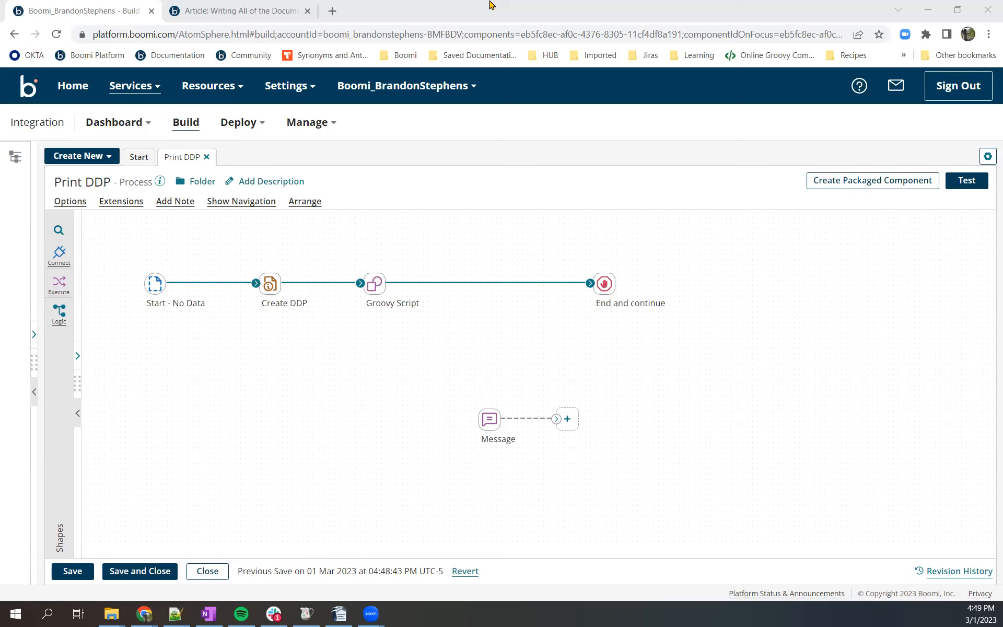
pyautogui.moveTo(438, 15)
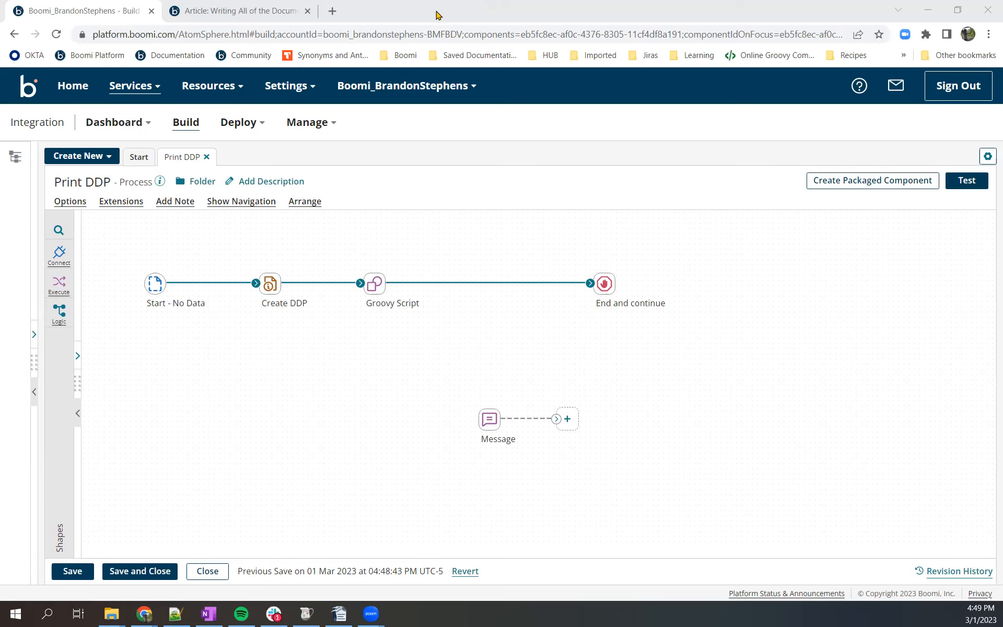
pyautogui.moveTo(125, 279)
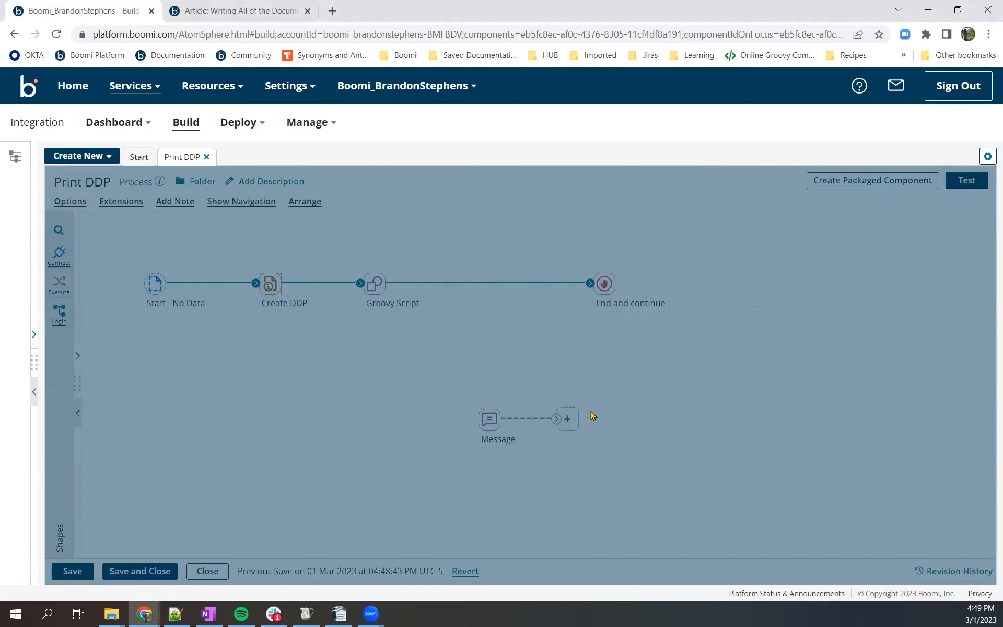
# - Inspect the Groovy Script step's inline script in Print DDP, closing without changes
pyautogui.doubleClick(269, 283)
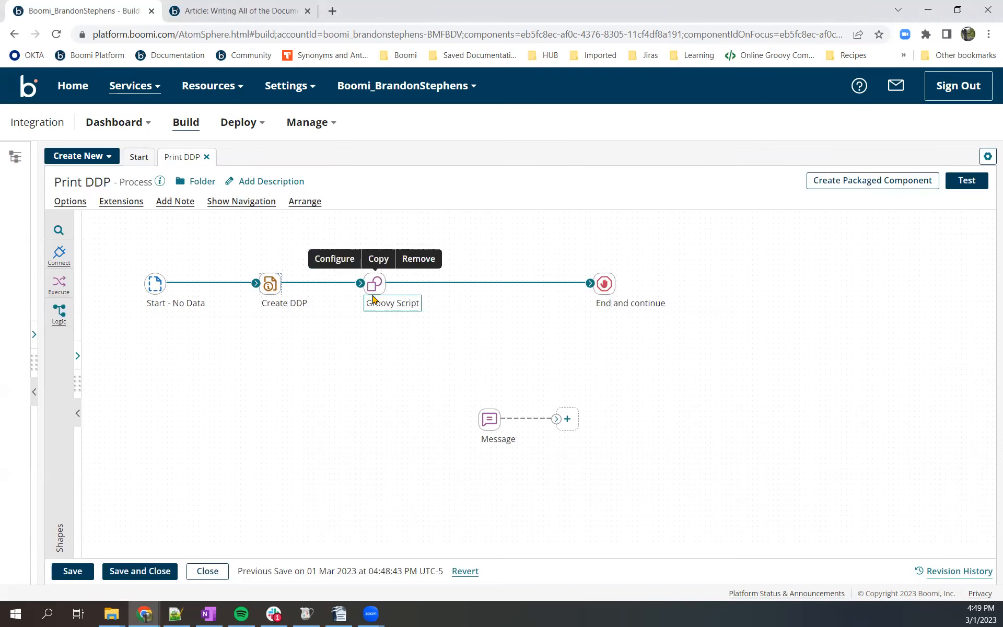
pyautogui.click(333, 259)
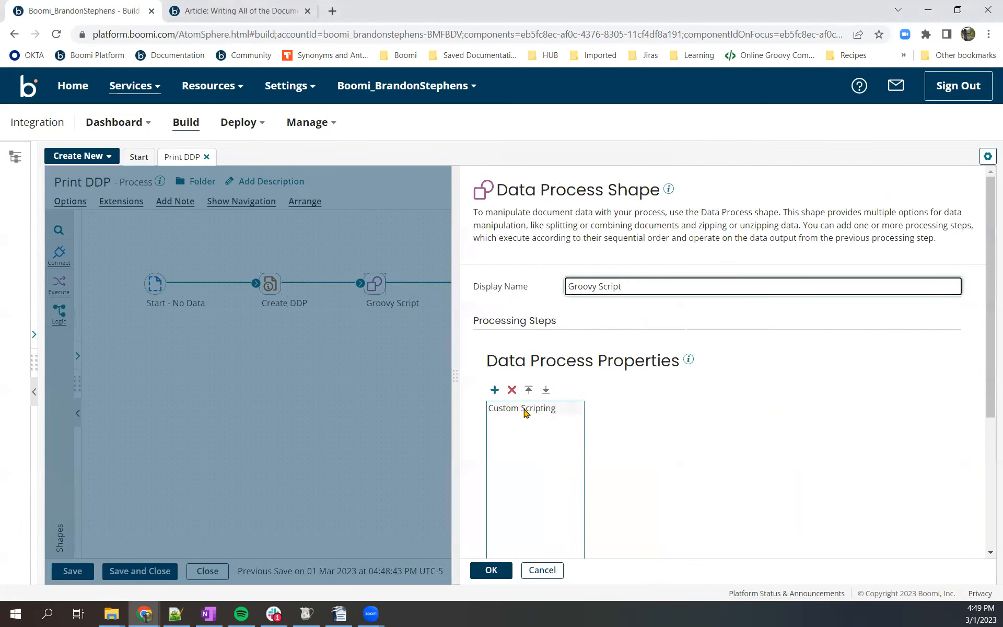
pyautogui.click(521, 408)
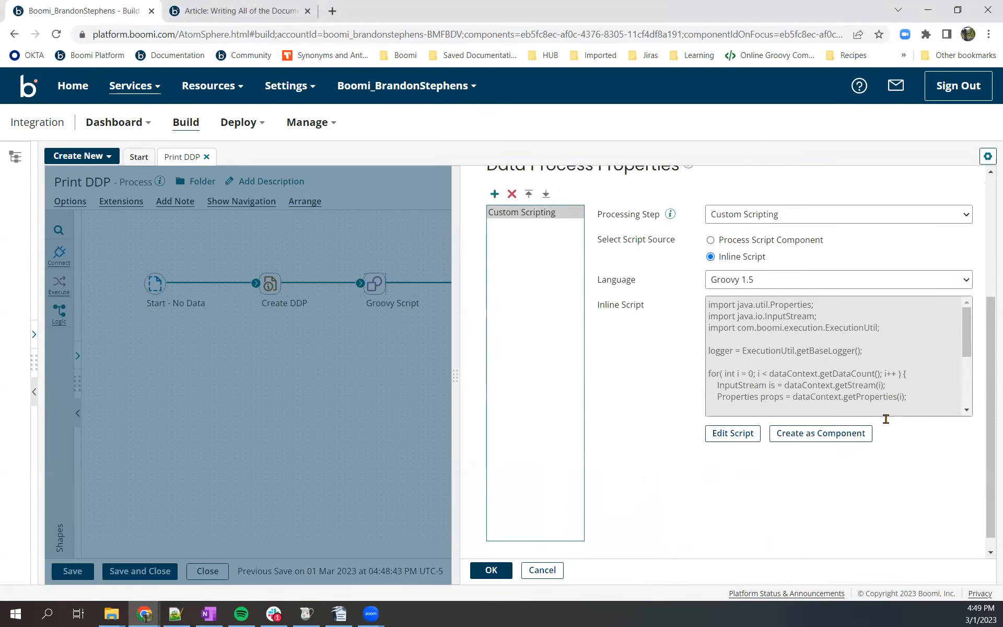
pyautogui.scroll(-3)
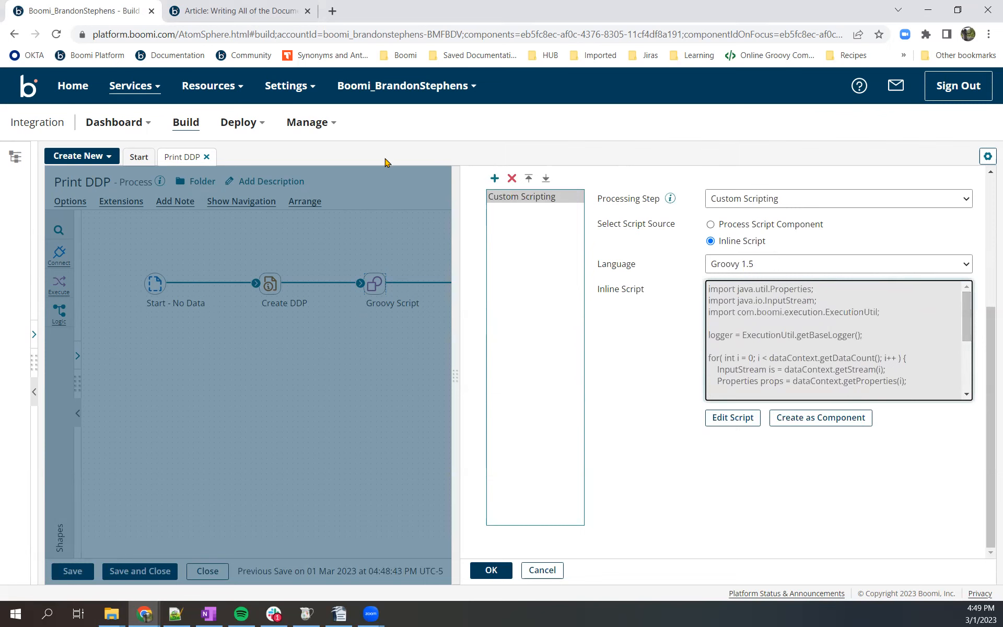
pyautogui.moveTo(236, 11)
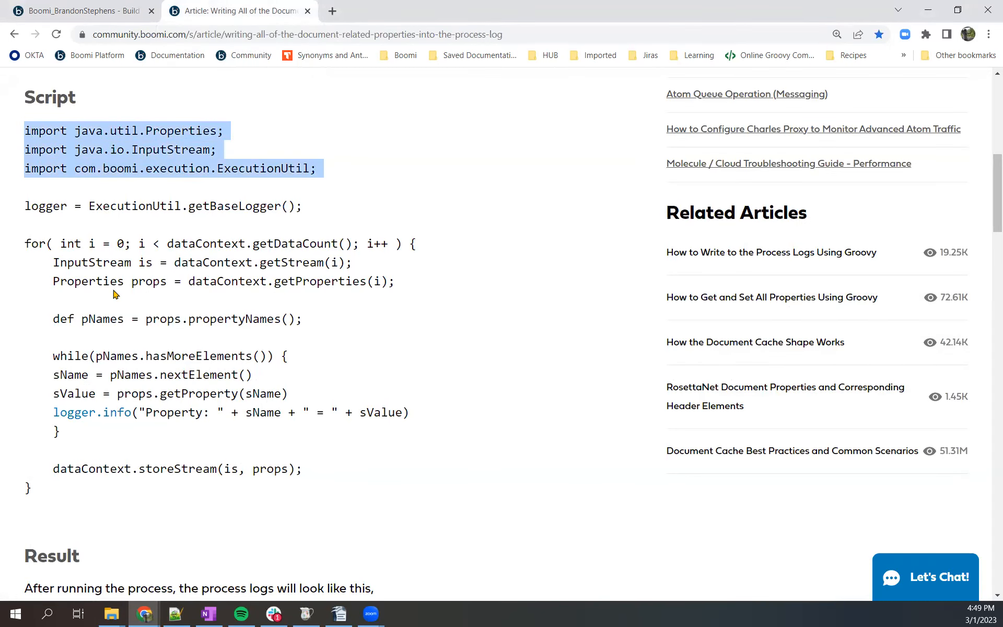
pyautogui.click(80, 11)
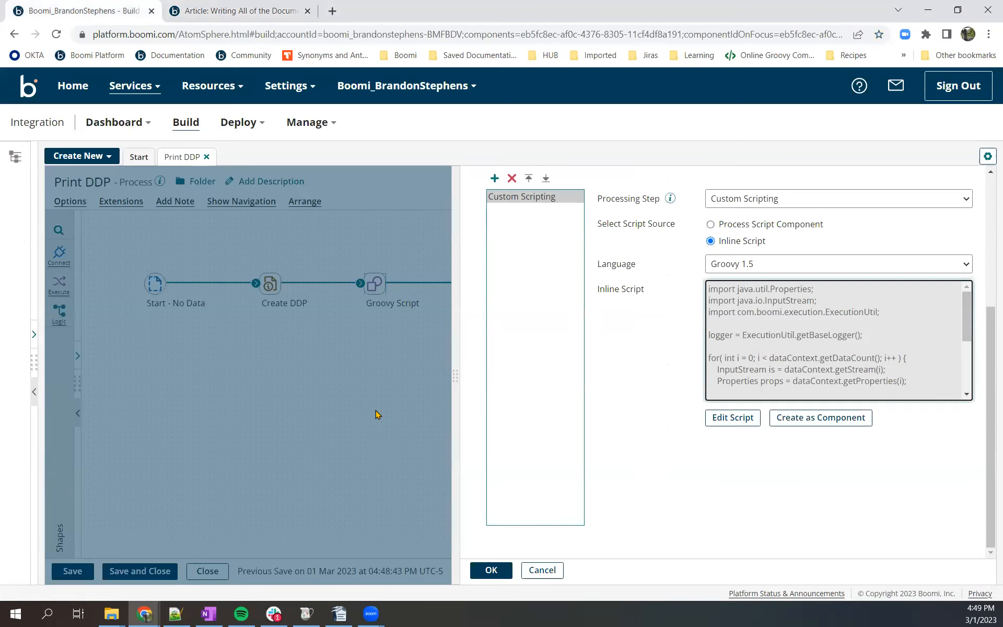
pyautogui.click(490, 570)
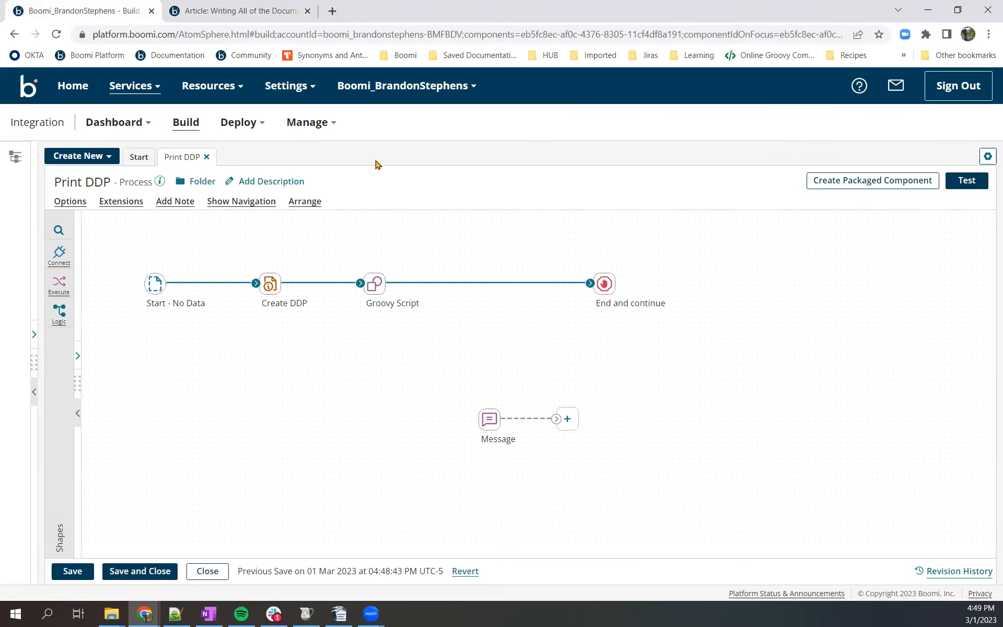
# - Execute Print DDP from Local_Atom's deployed processes, then go to Process Reporting's executions
pyautogui.click(307, 122)
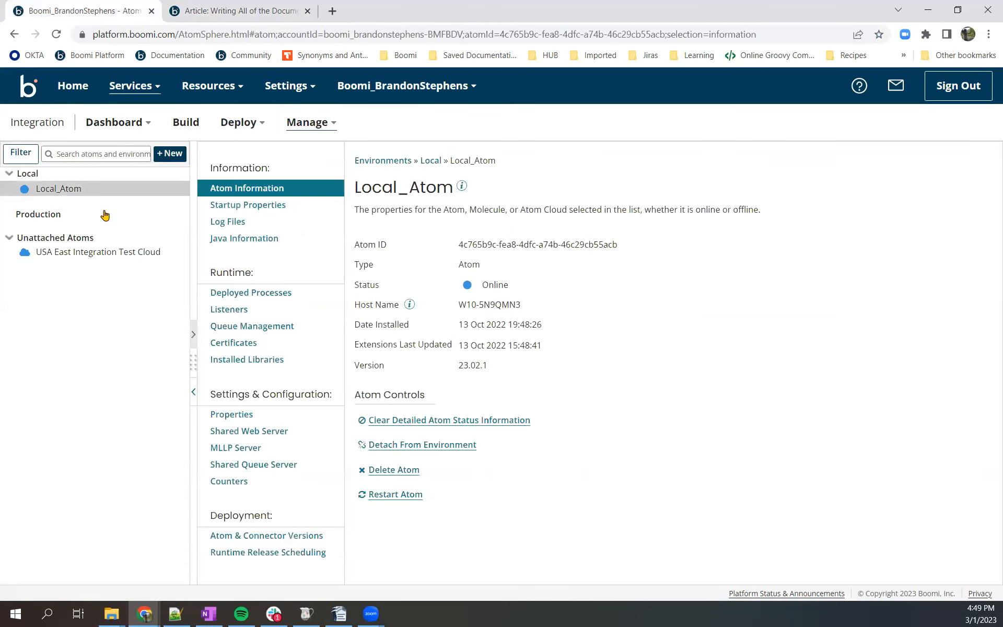
pyautogui.click(251, 292)
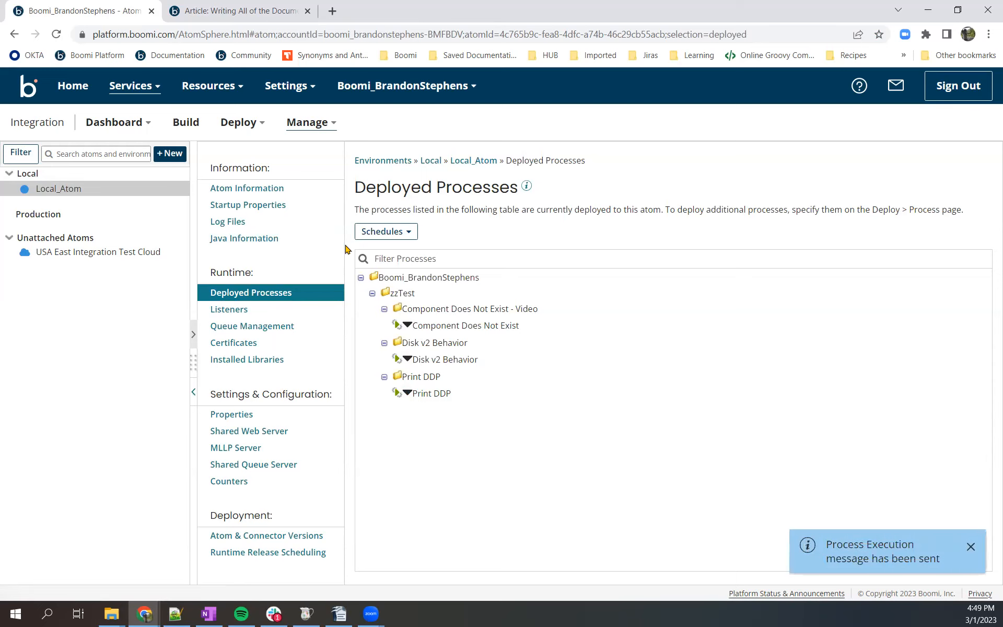
pyautogui.click(238, 122)
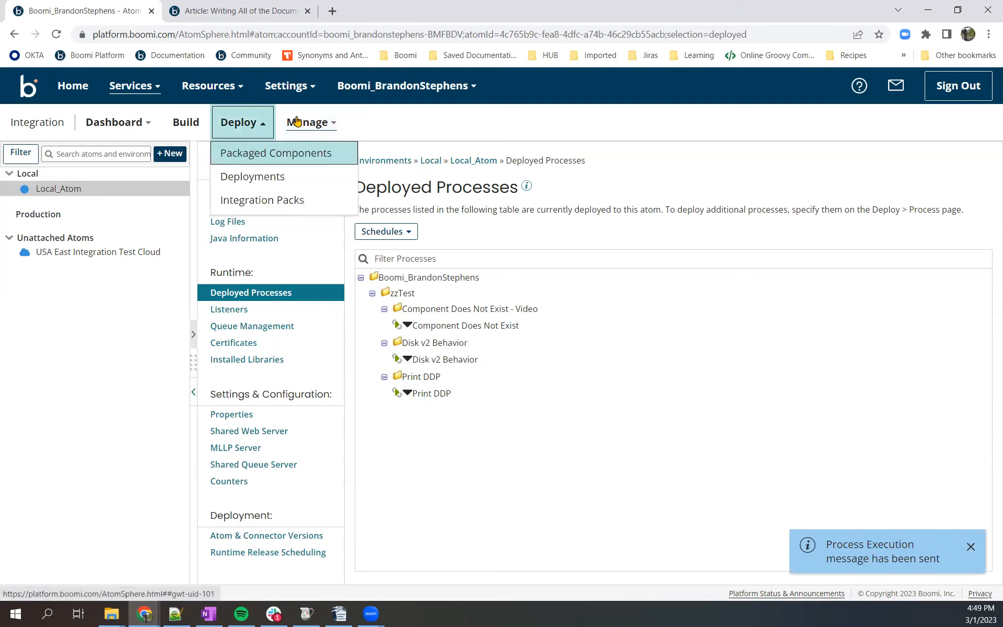
pyautogui.click(307, 122)
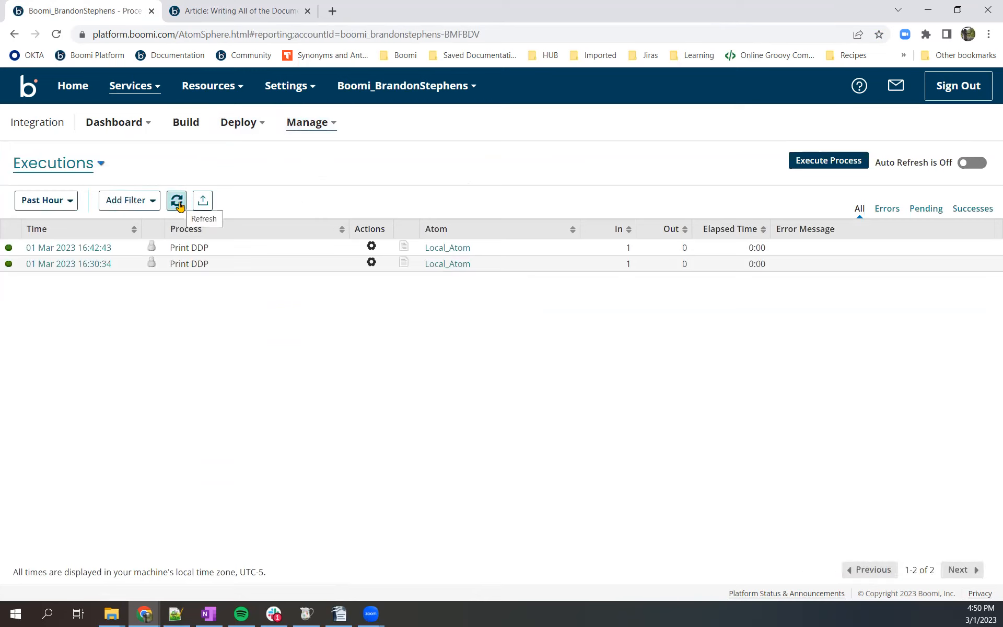
# - Refresh until the newest Print DDP run appears, view its log, and save logs
pyautogui.click(176, 200)
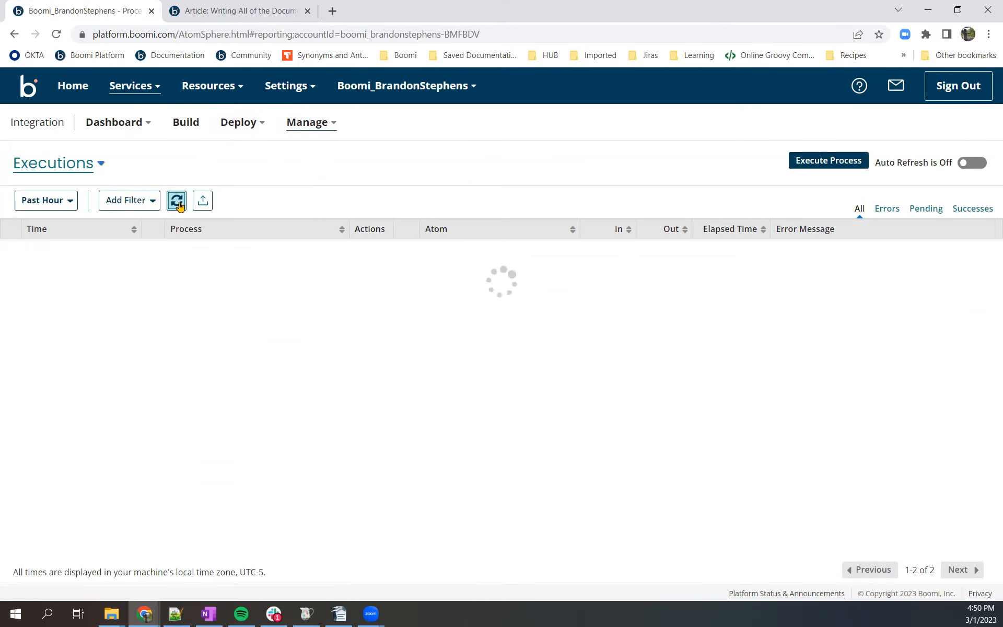
pyautogui.click(177, 200)
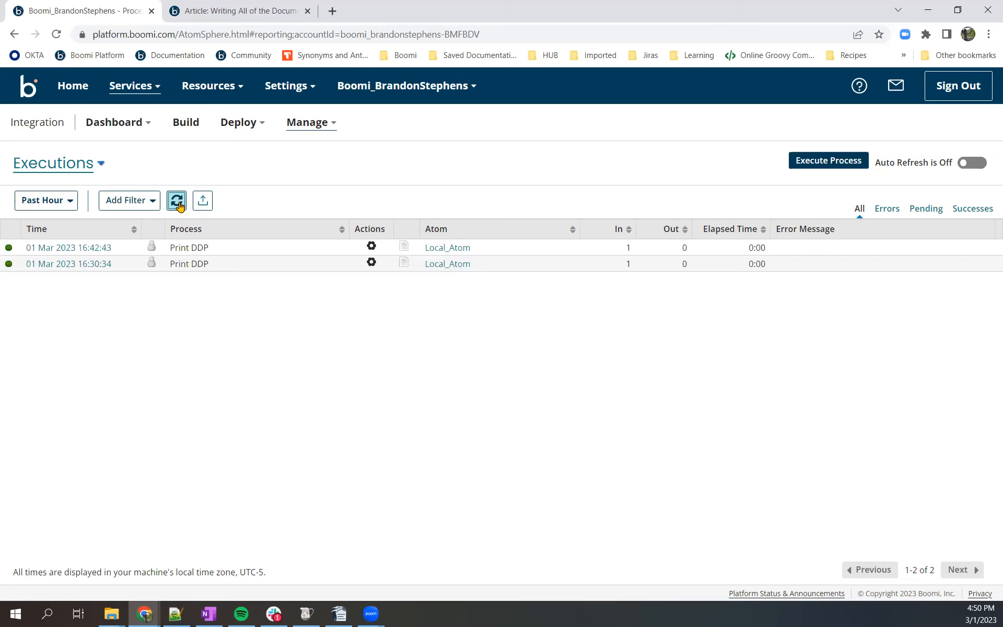
pyautogui.click(176, 200)
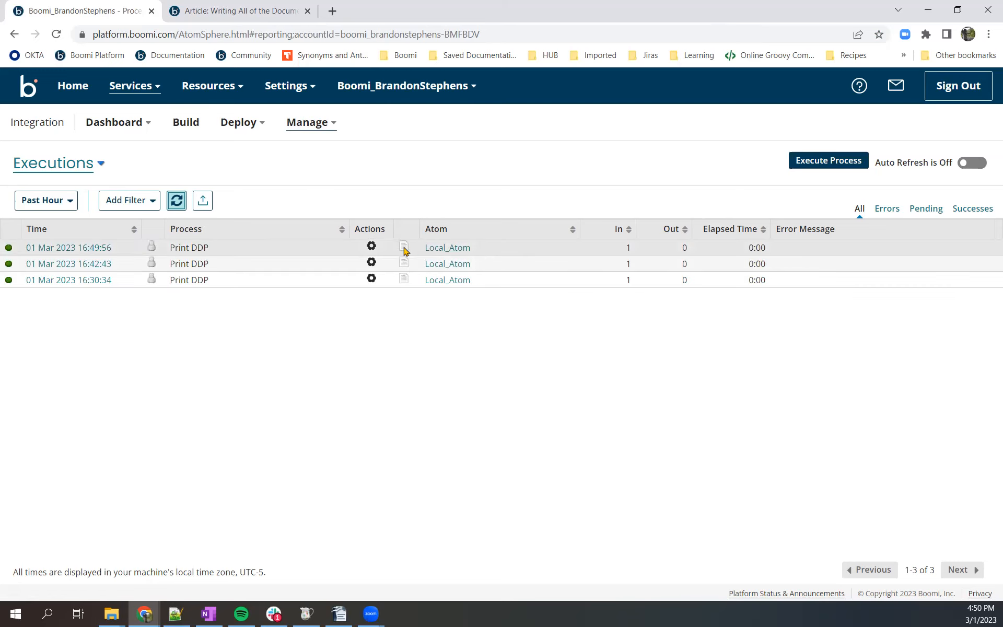
pyautogui.click(404, 248)
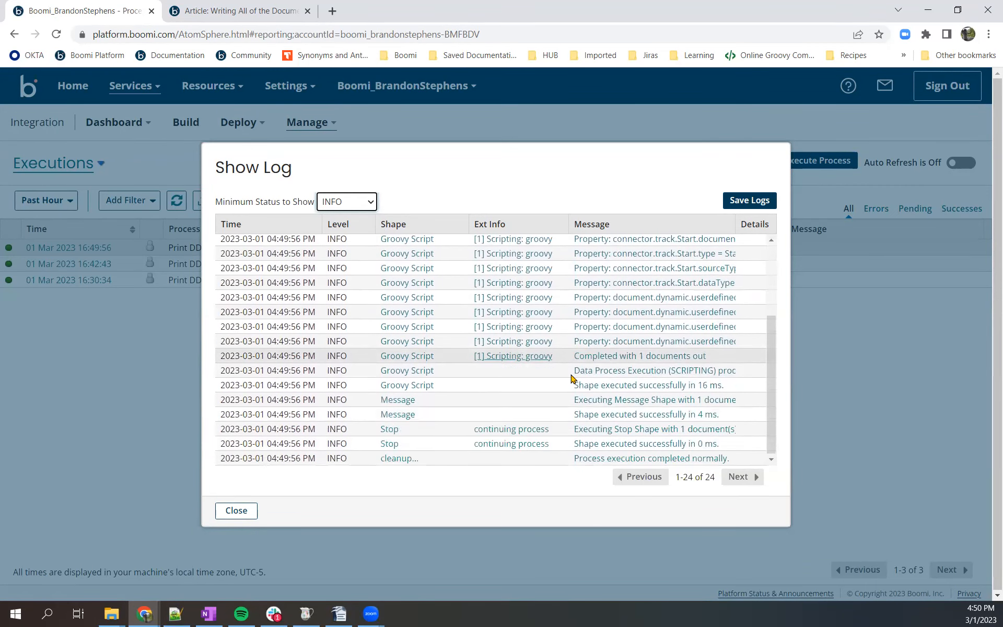
pyautogui.click(749, 200)
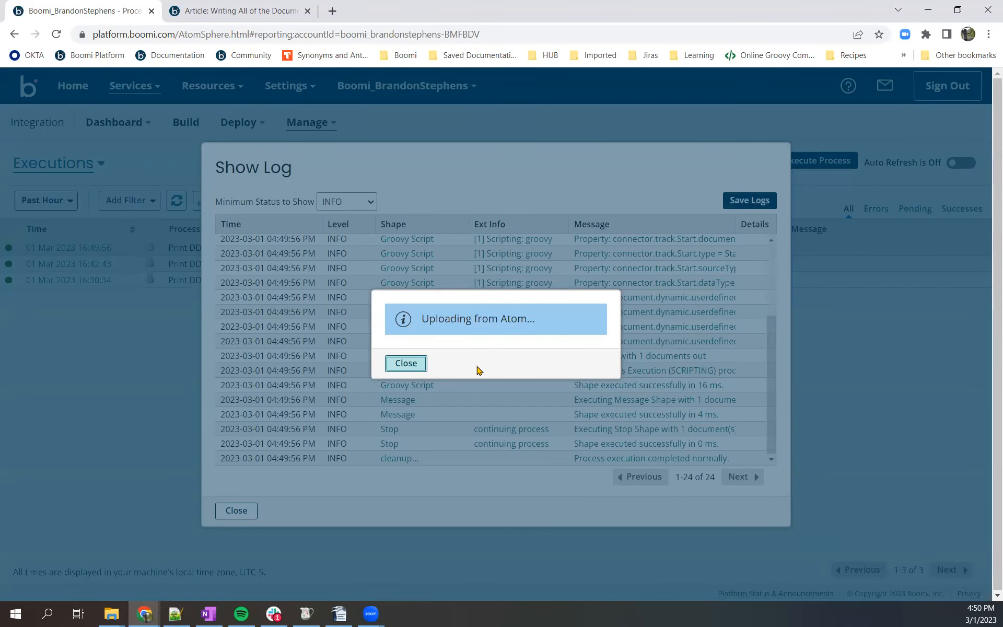
# - Open the downloaded log in Notepad++ and review the properties, including CurrentDate = 03012023
pyautogui.click(405, 363)
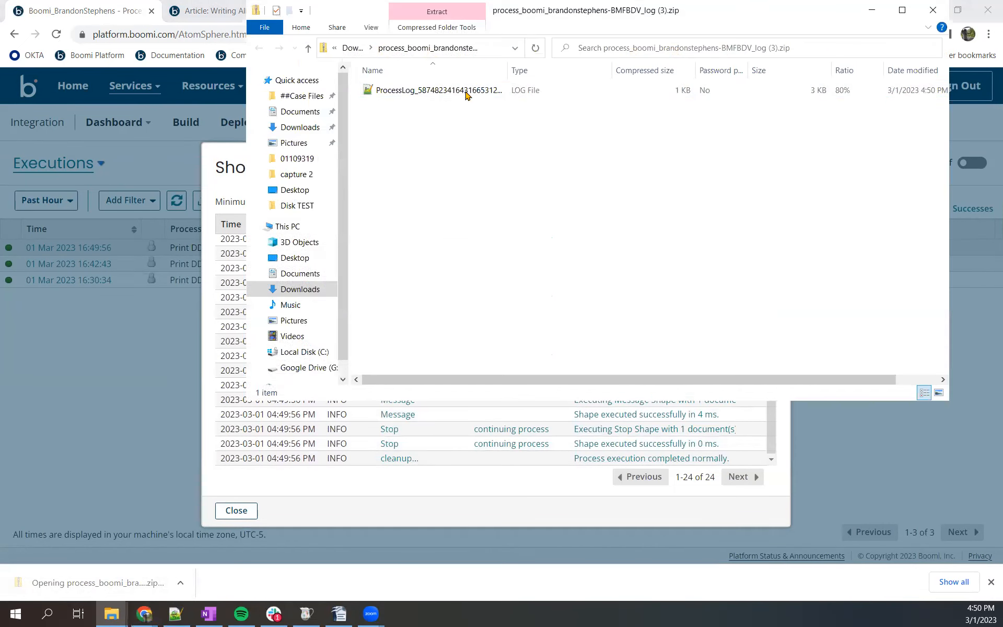
pyautogui.doubleClick(436, 89)
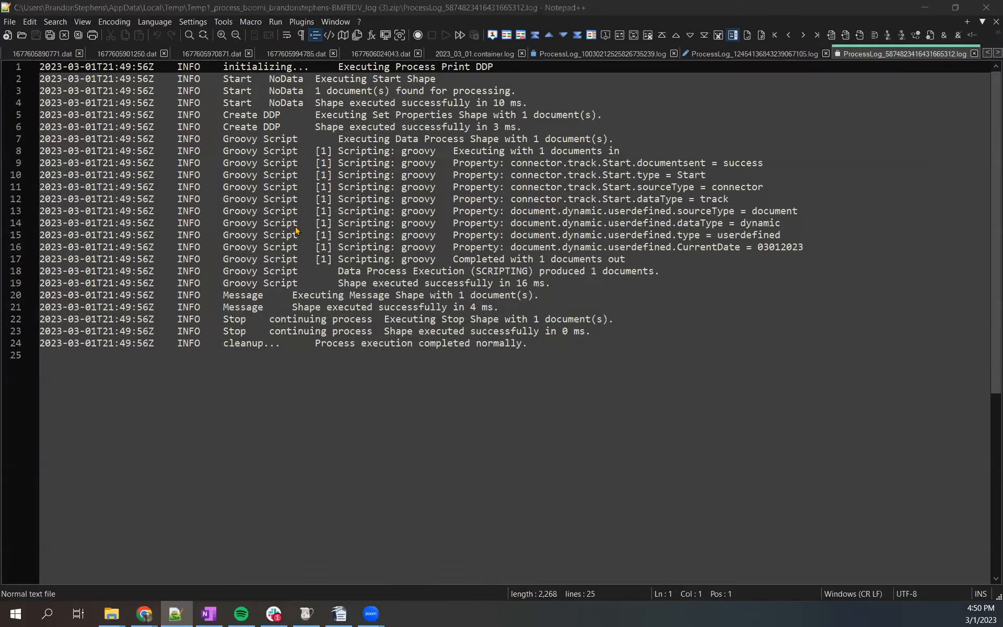
pyautogui.moveTo(439, 142)
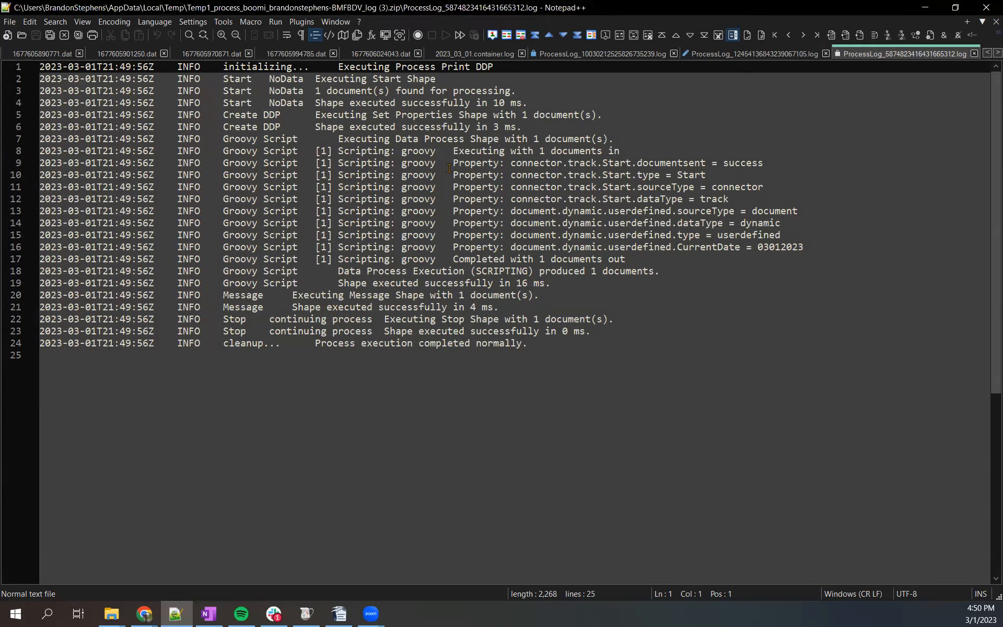
pyautogui.click(461, 151)
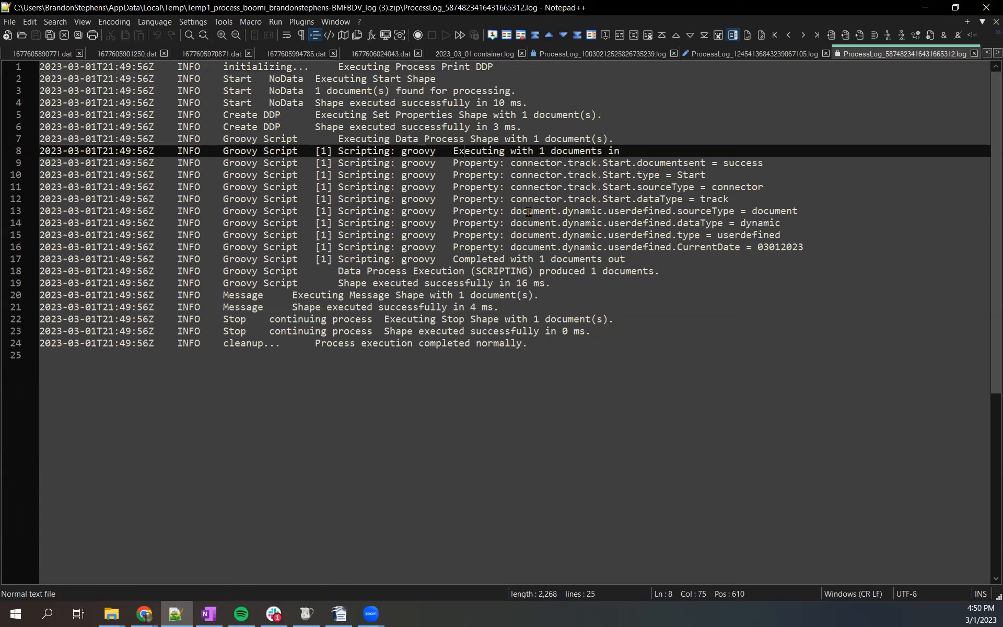
pyautogui.click(556, 211)
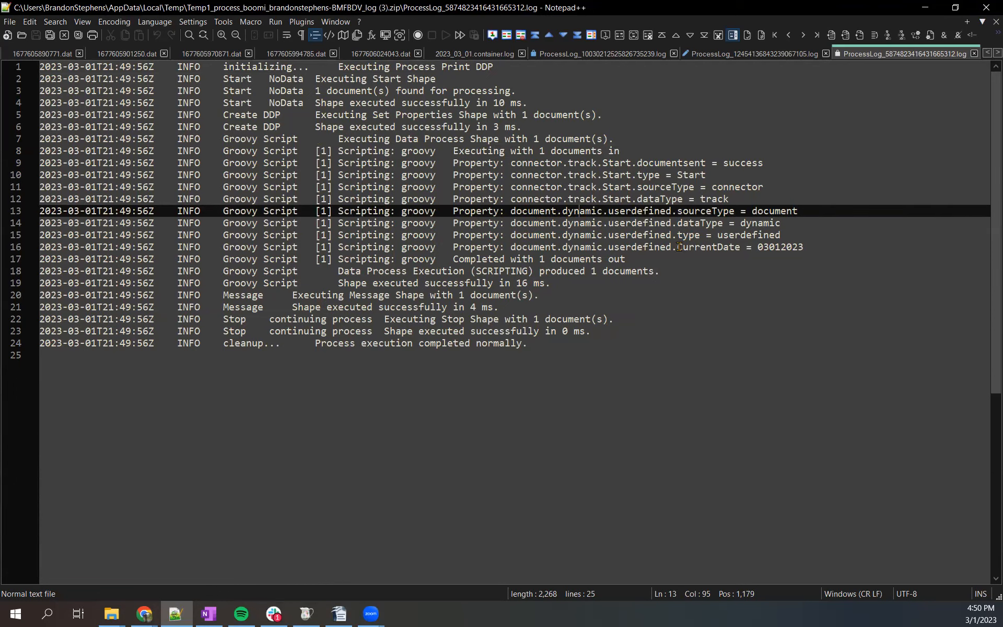
pyautogui.doubleClick(707, 247)
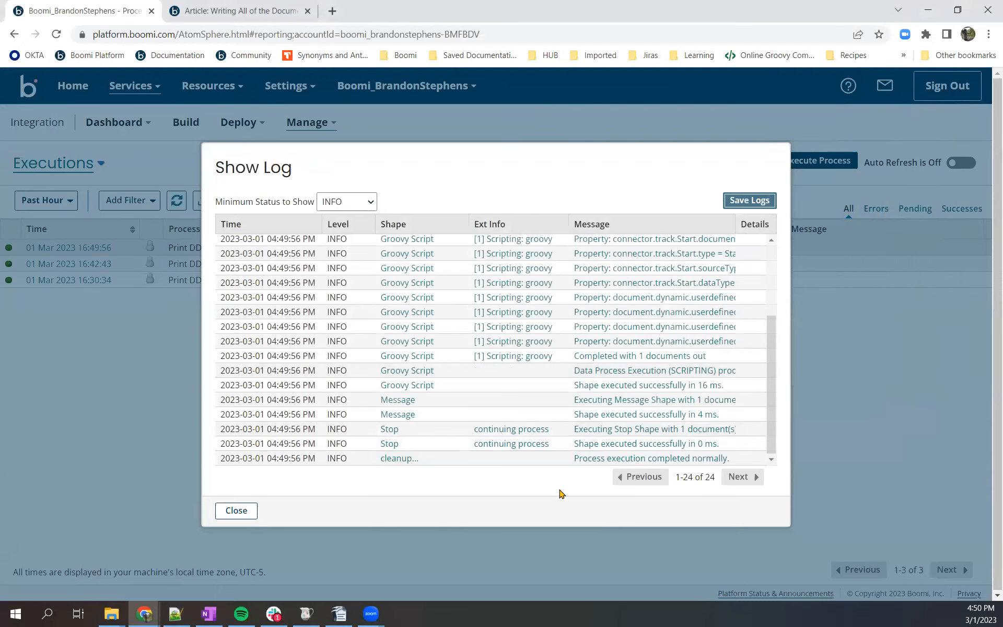
# - Point Message variable {1} at dynamic document property CurrentDate, copying the name from the log
pyautogui.click(235, 511)
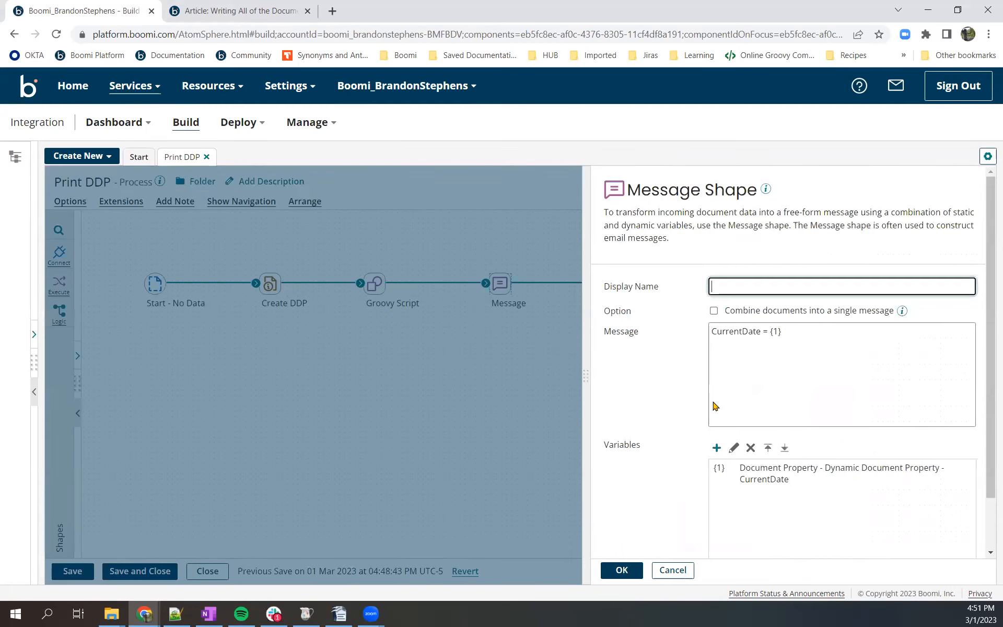
pyautogui.doubleClick(735, 332)
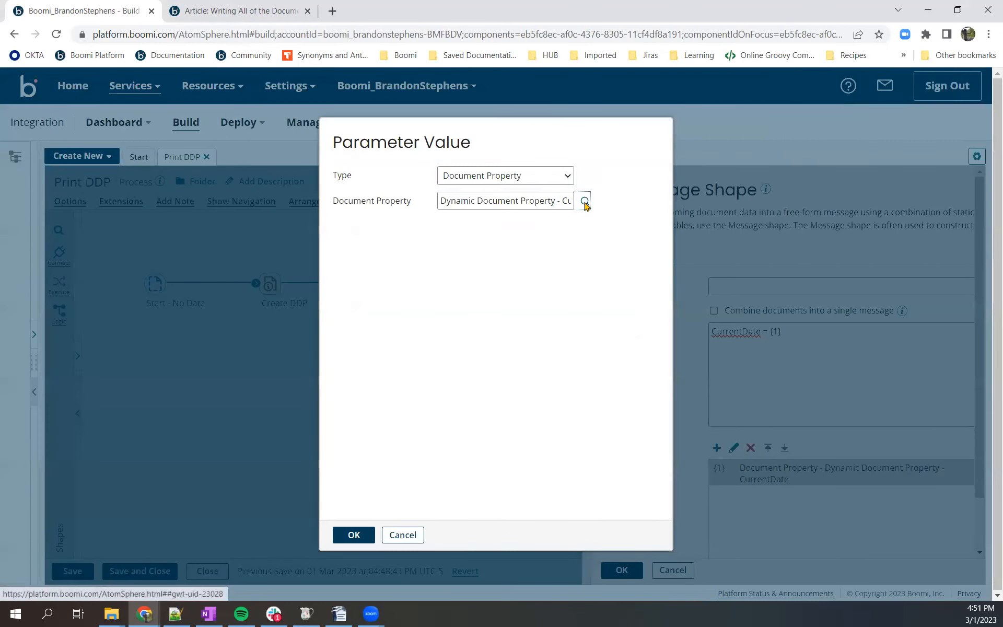
pyautogui.click(584, 200)
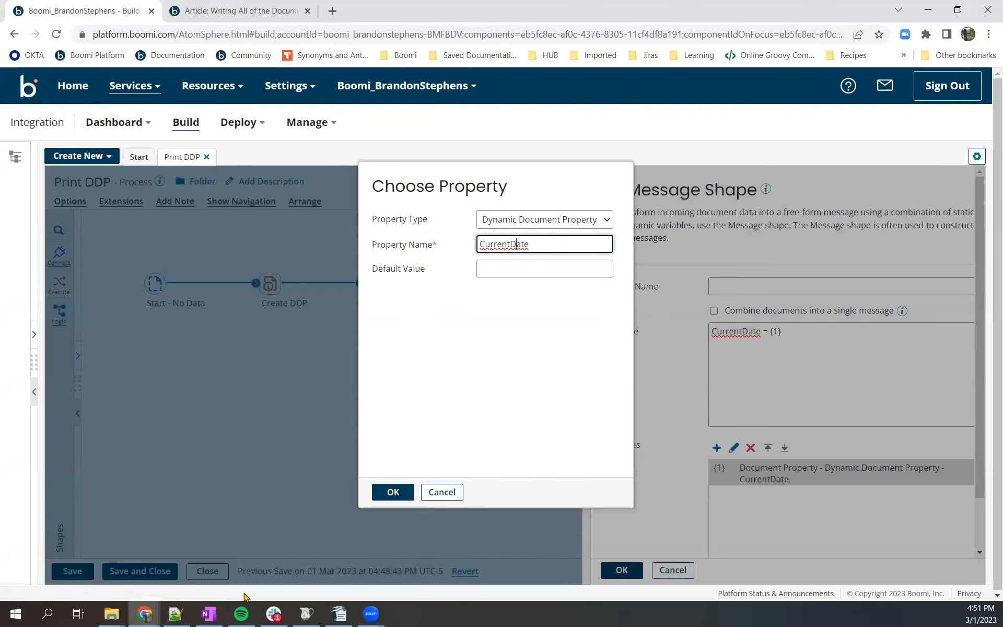
pyautogui.click(174, 613)
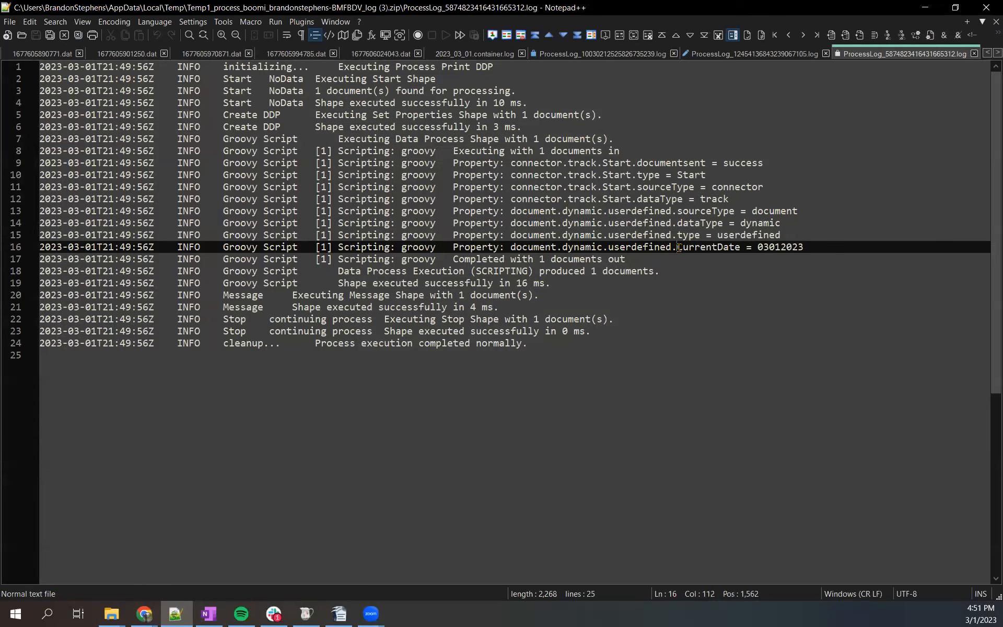
pyautogui.doubleClick(706, 247)
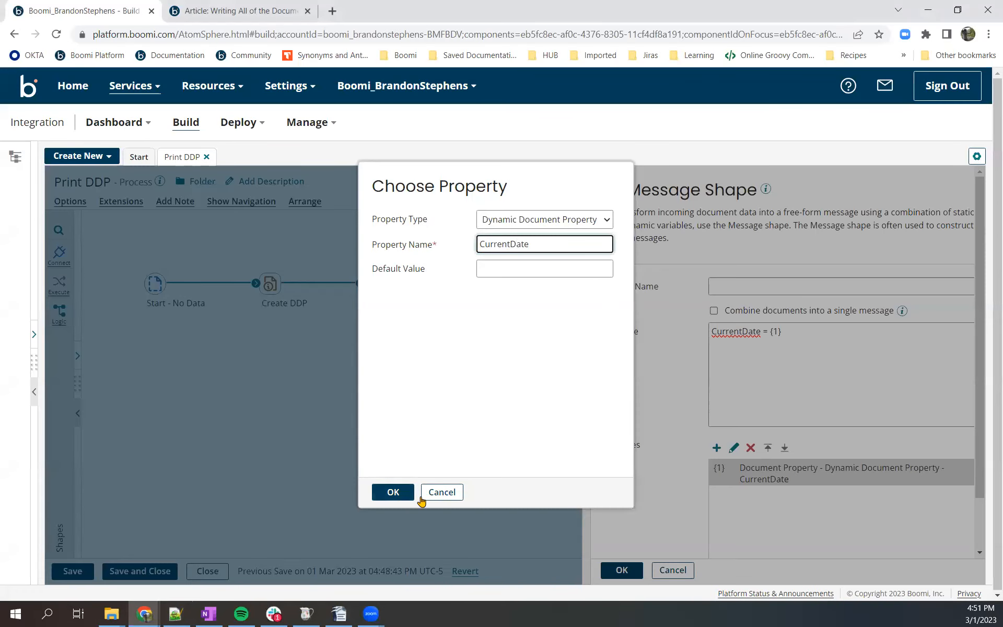
pyautogui.click(393, 492)
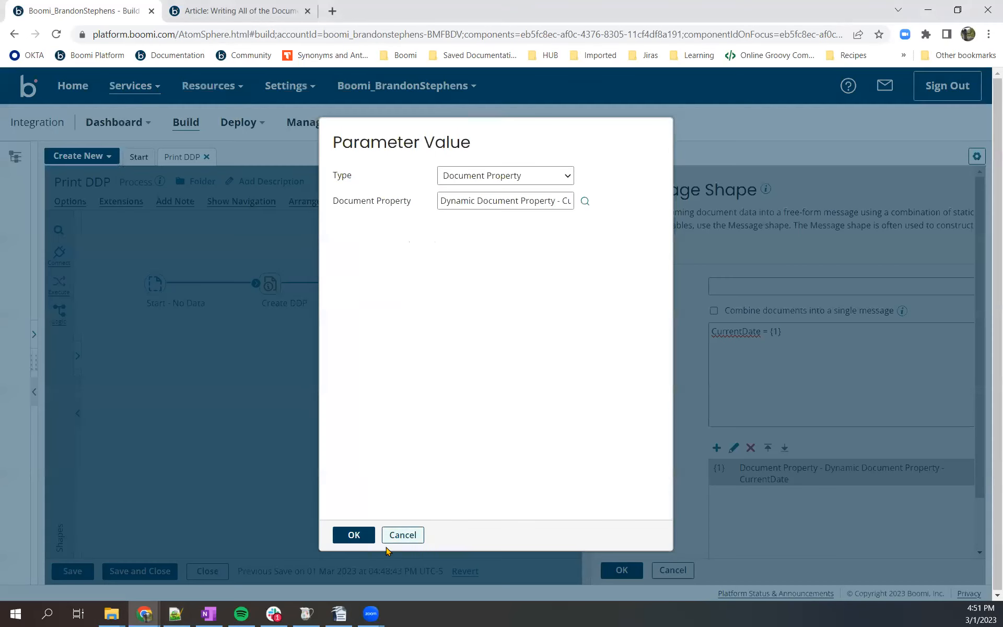
pyautogui.click(353, 535)
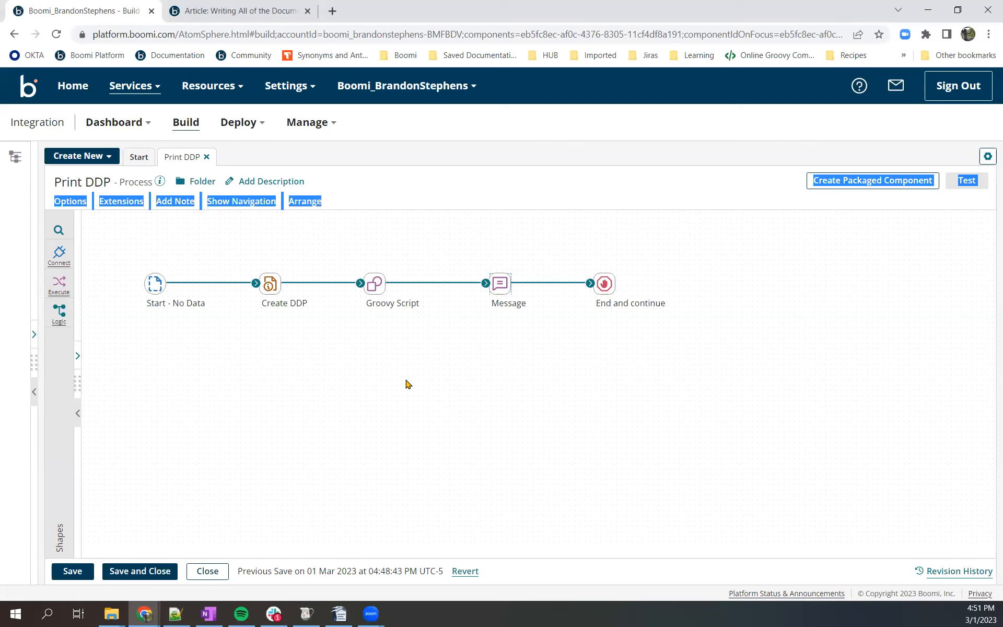
# - Run a test of Print DDP on Local_Atom
pyautogui.click(967, 180)
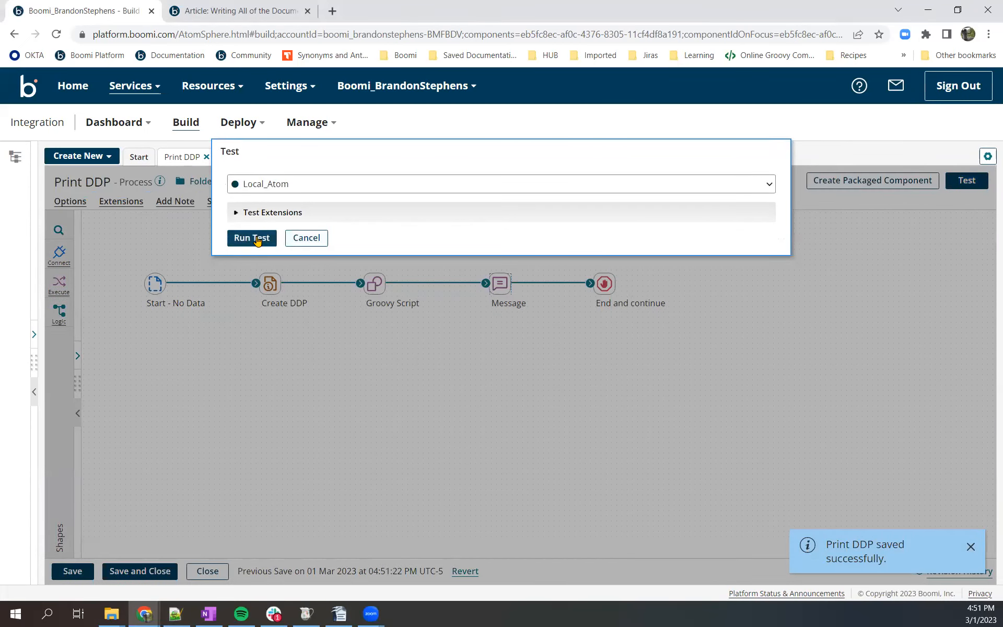
pyautogui.click(252, 238)
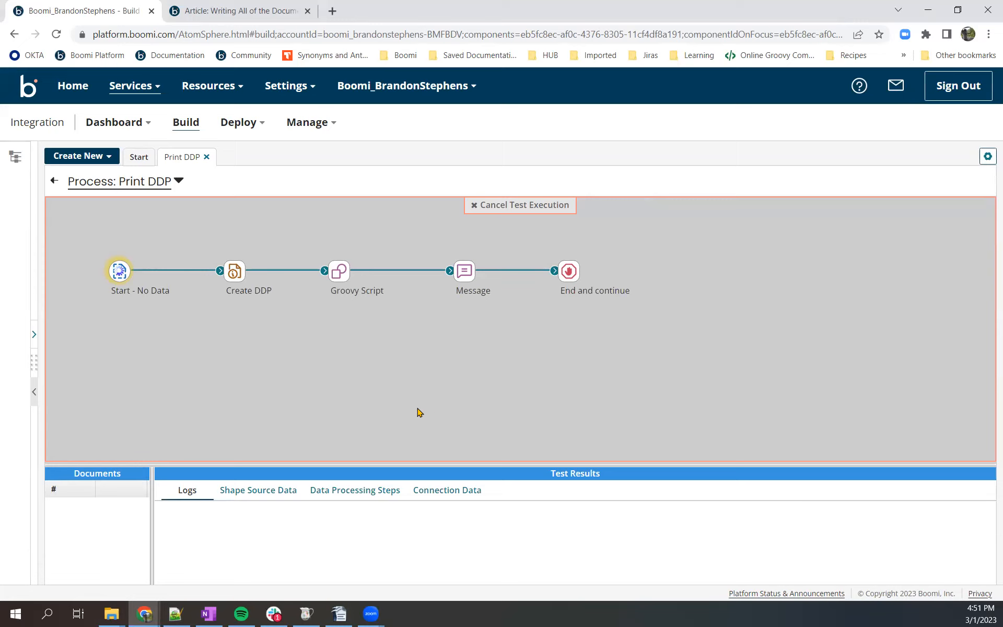
pyautogui.moveTo(402, 404)
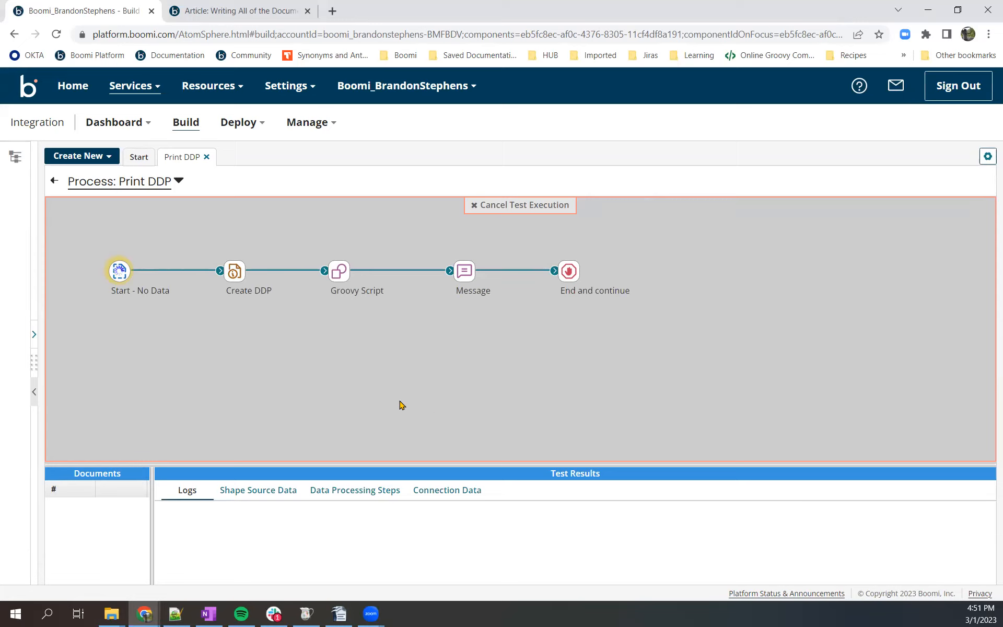
pyautogui.moveTo(351, 393)
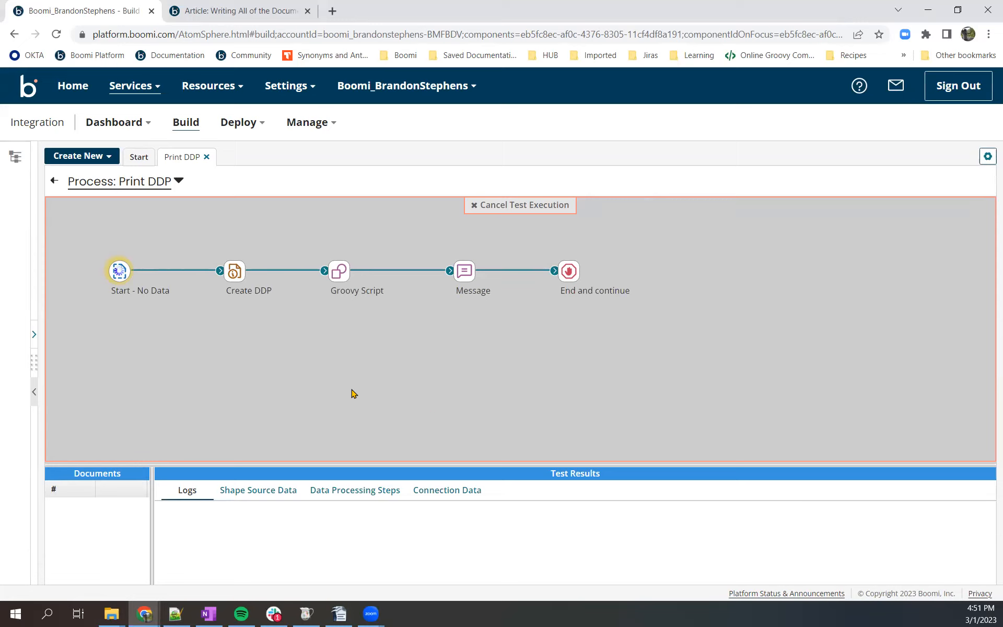
pyautogui.moveTo(344, 403)
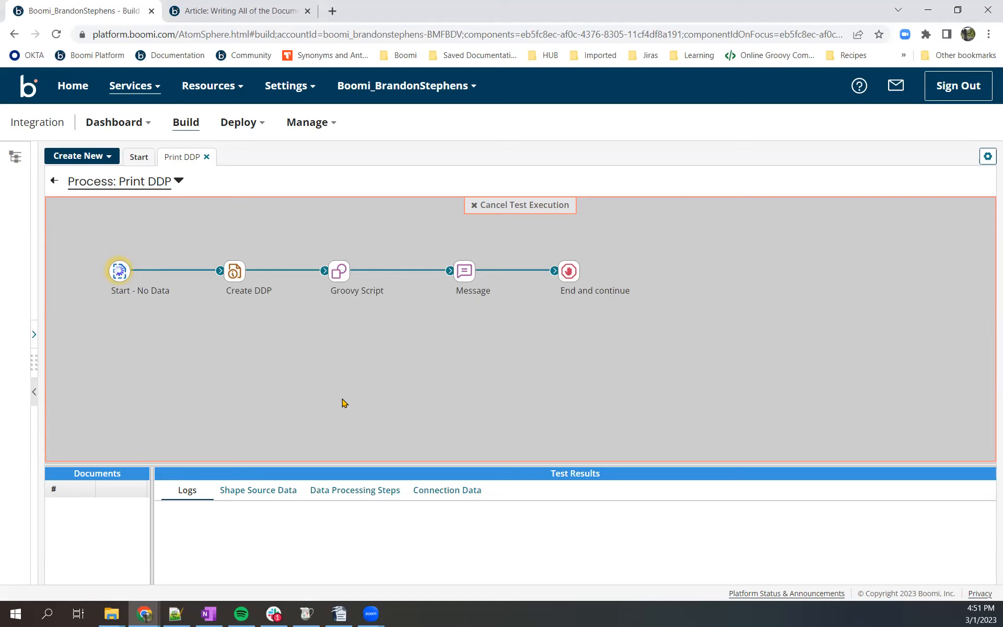
pyautogui.moveTo(337, 405)
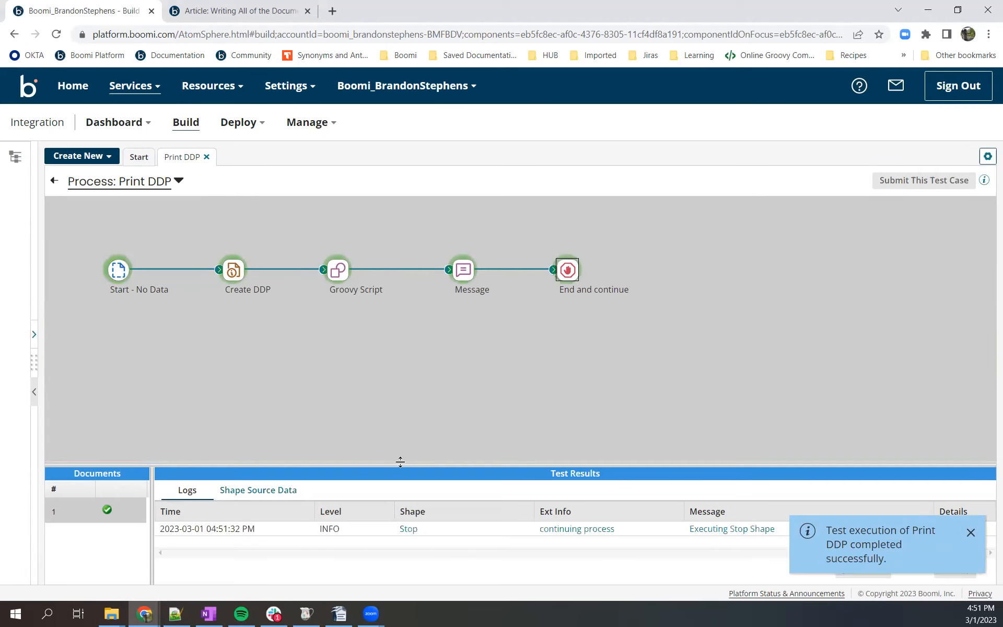
# - View the output document in Shape Source Data showing CurrentDate = 03012023, then close it
pyautogui.click(257, 490)
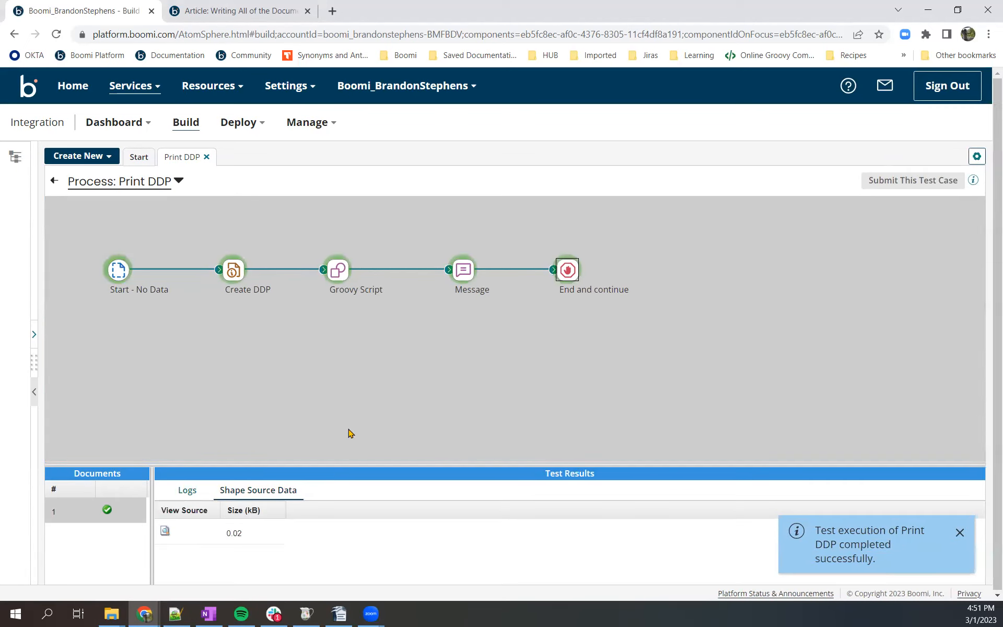
pyautogui.click(165, 532)
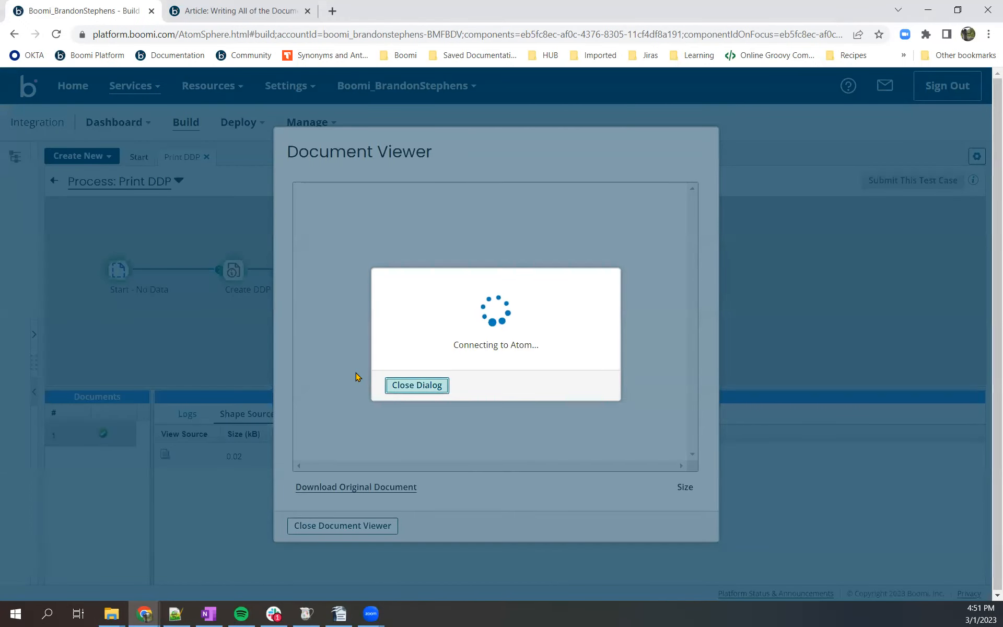
pyautogui.click(417, 385)
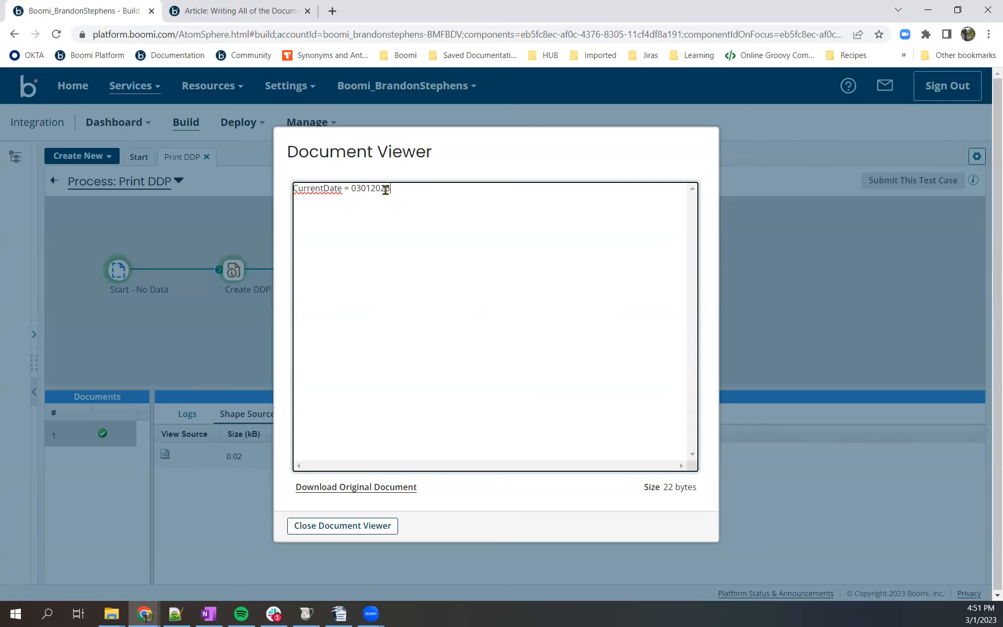
pyautogui.click(342, 525)
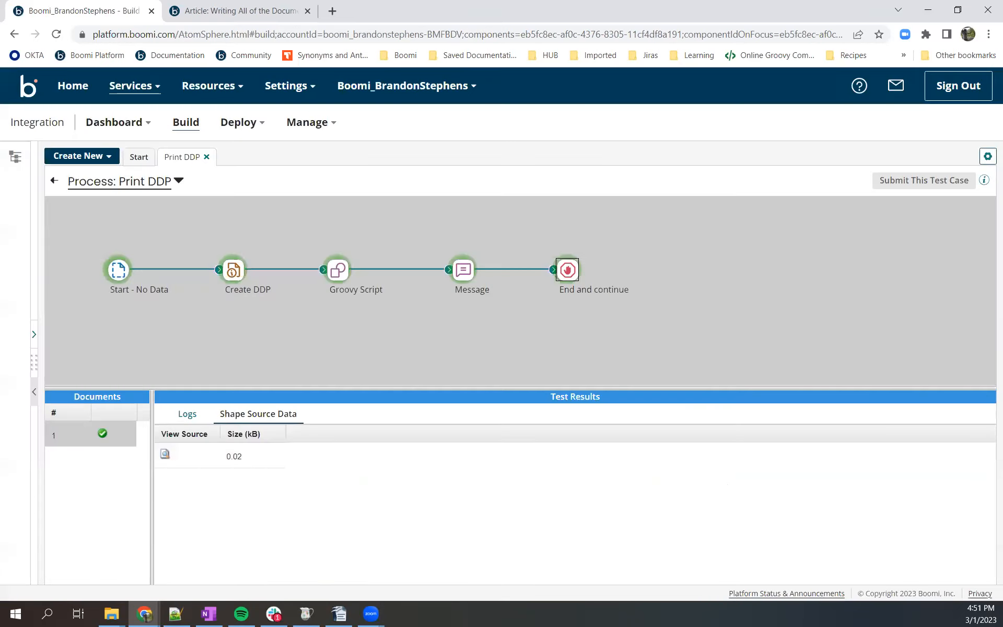